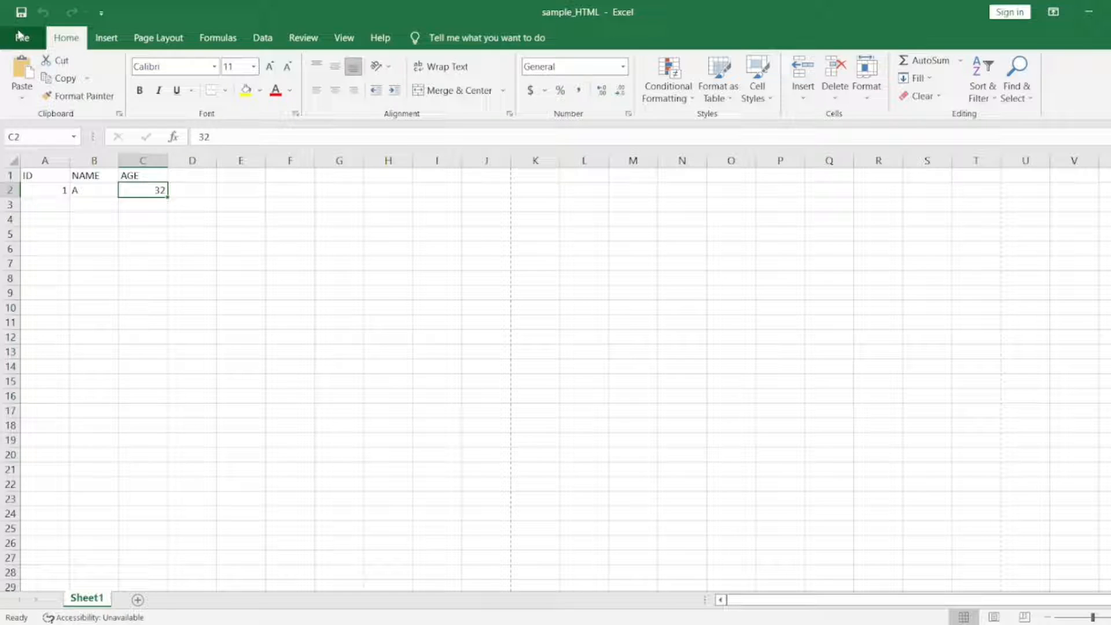
mouse_move(447, 364)
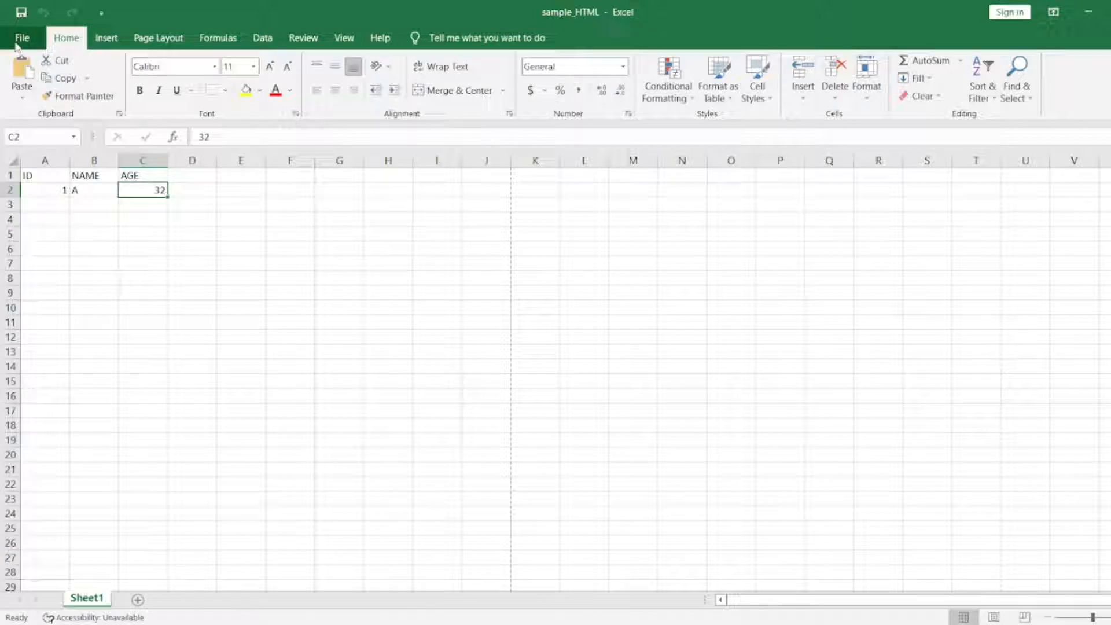
Go through File > Export > Change File Type to reach the Save As dialog's file-type list
click(22, 37)
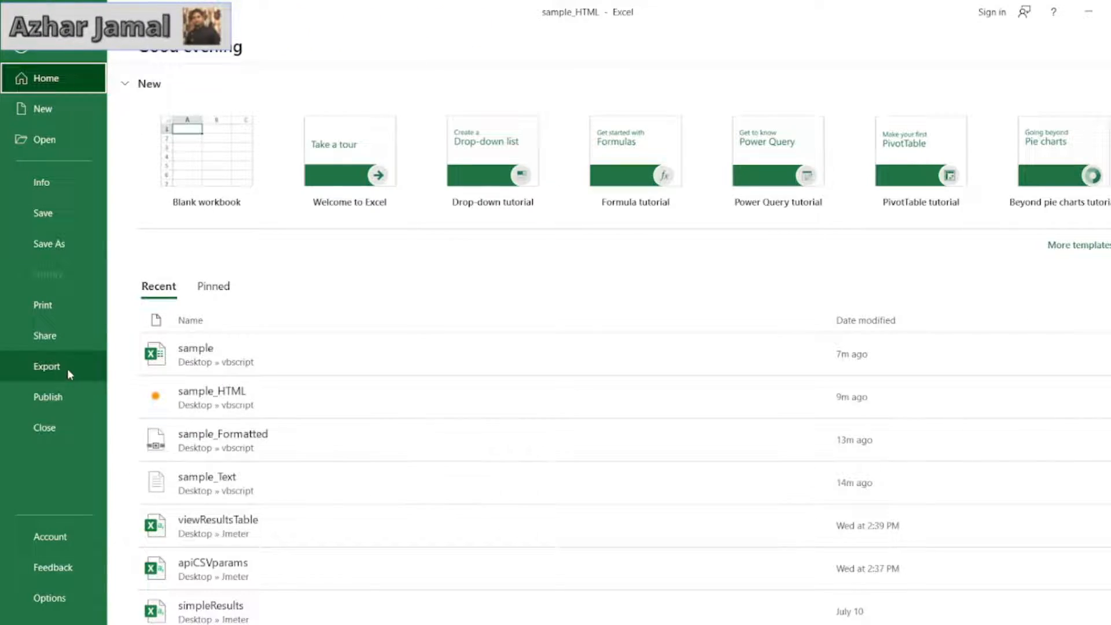
click(47, 366)
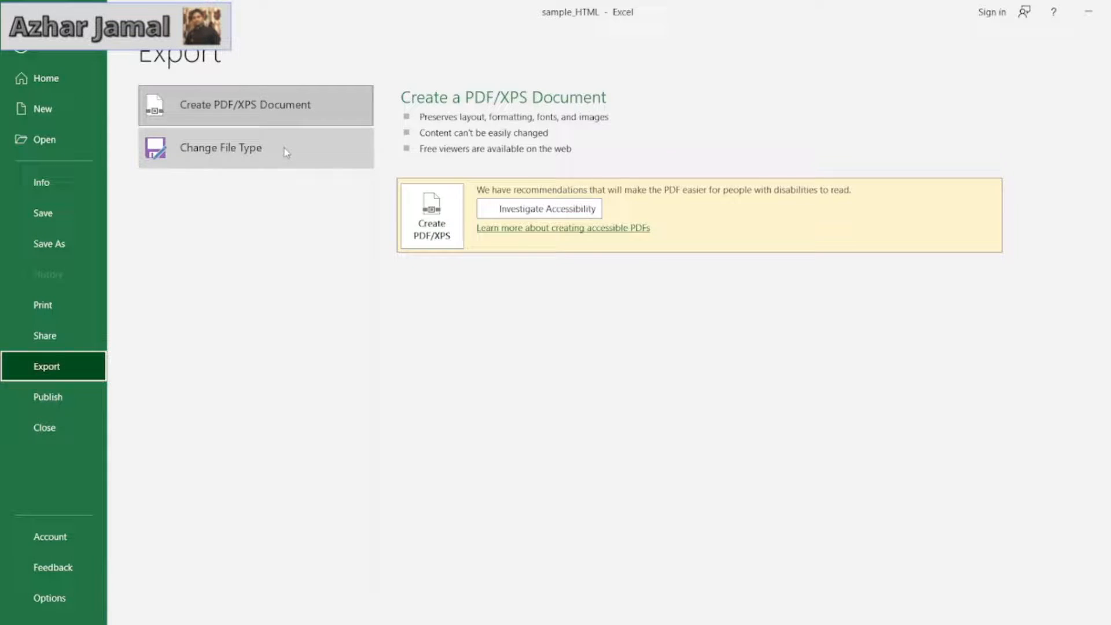
click(220, 148)
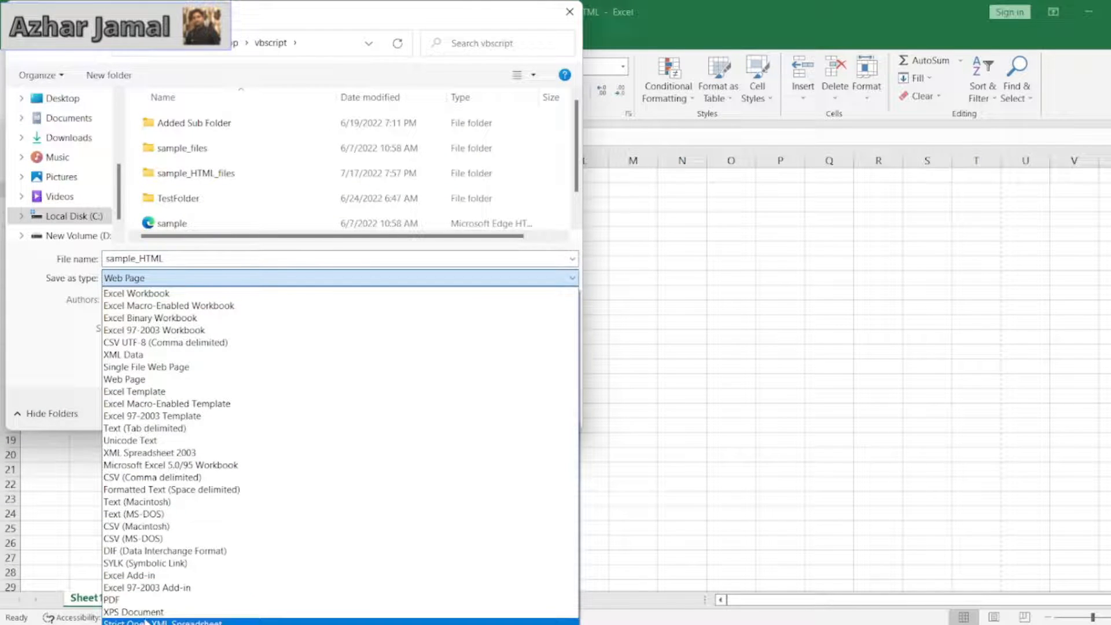
Save sample_HTML as an XPS Document in the vbscript folder
click(133, 611)
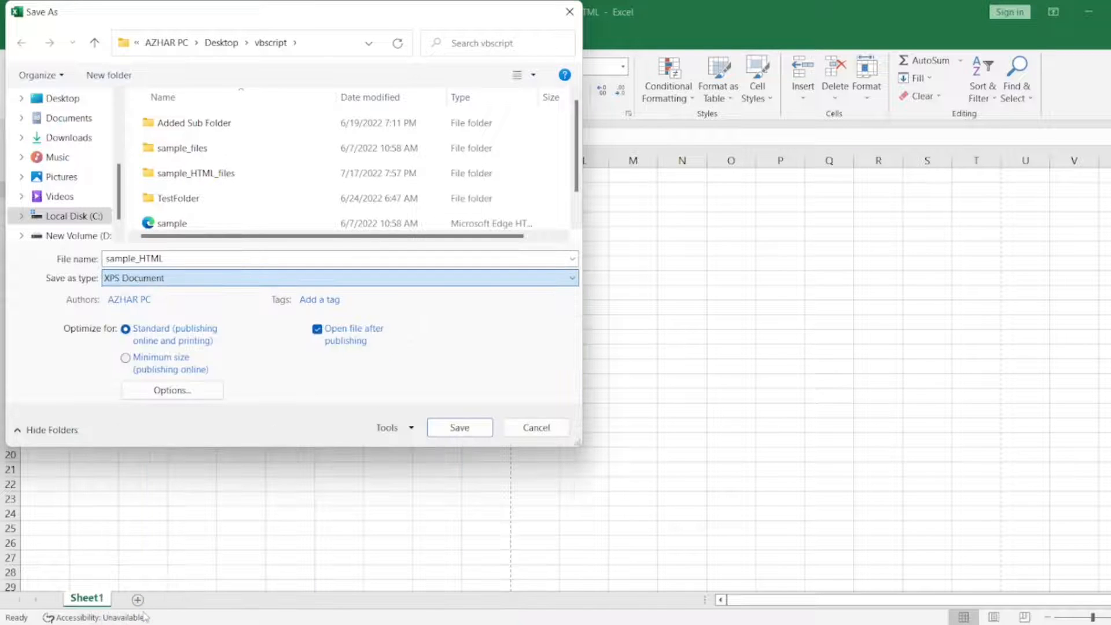
click(150, 299)
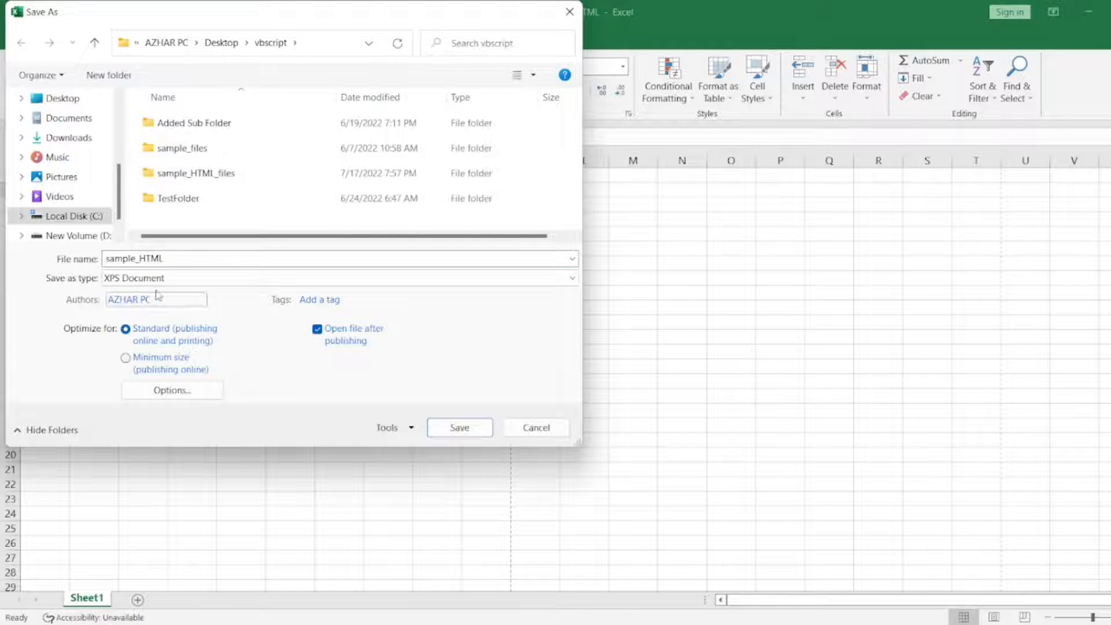
click(459, 427)
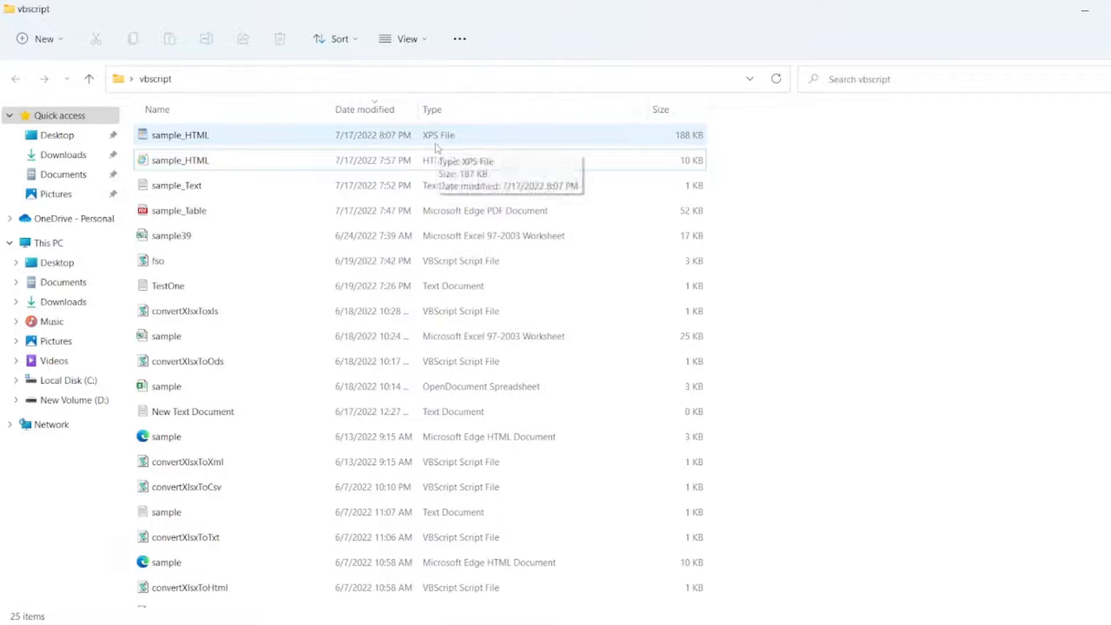
Check the new sample_HTML XPS file in the vbscript folder, then return to the workbook in Excel
click(180, 159)
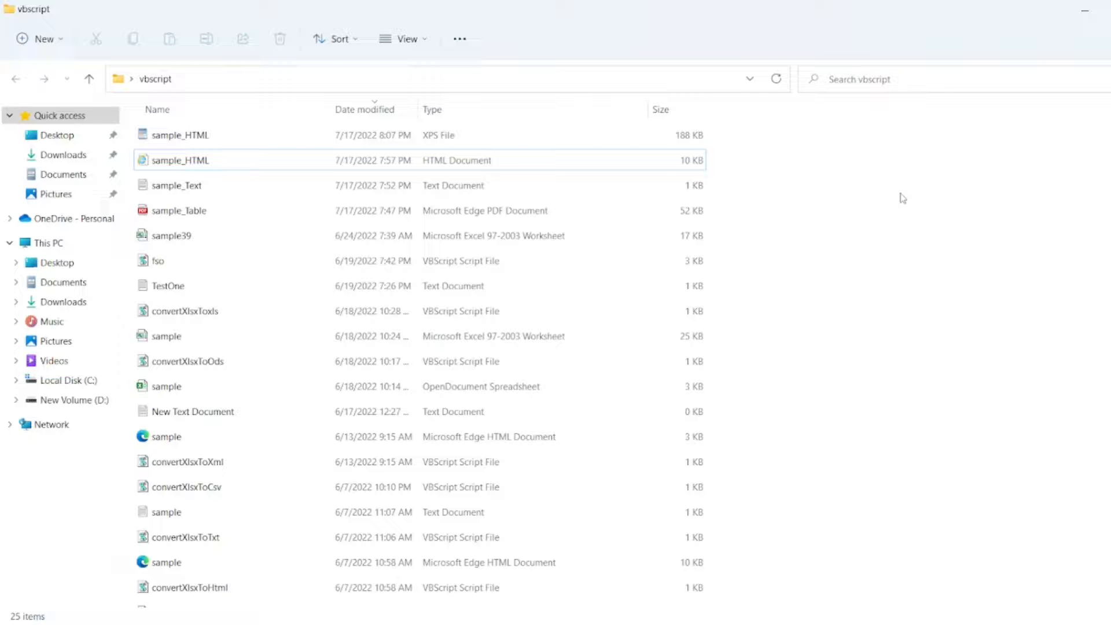
double_click(179, 160)
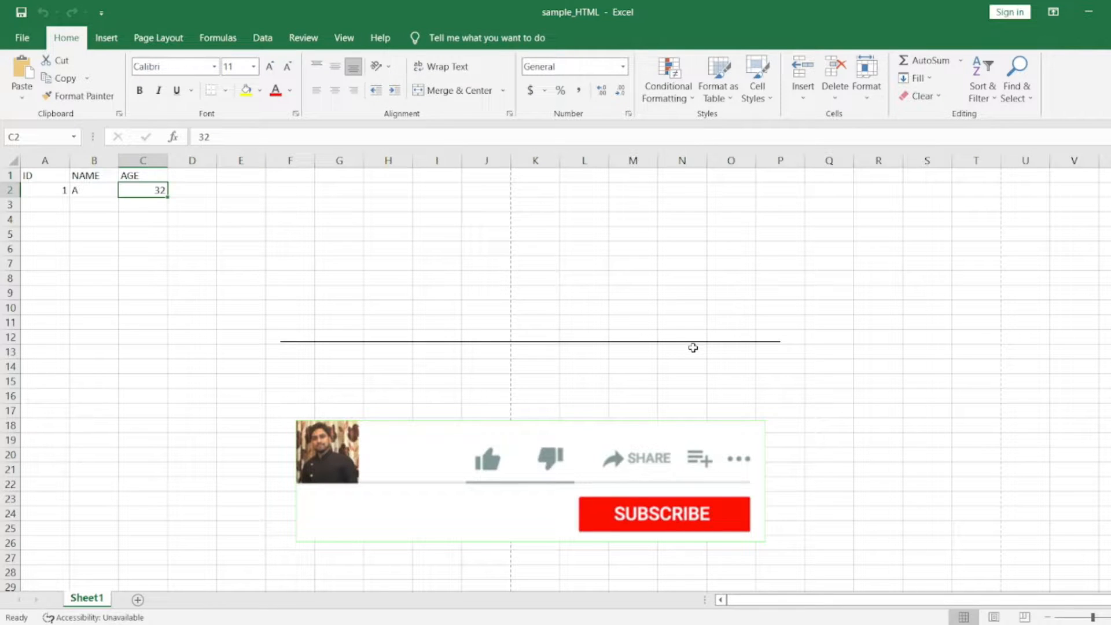
click(664, 514)
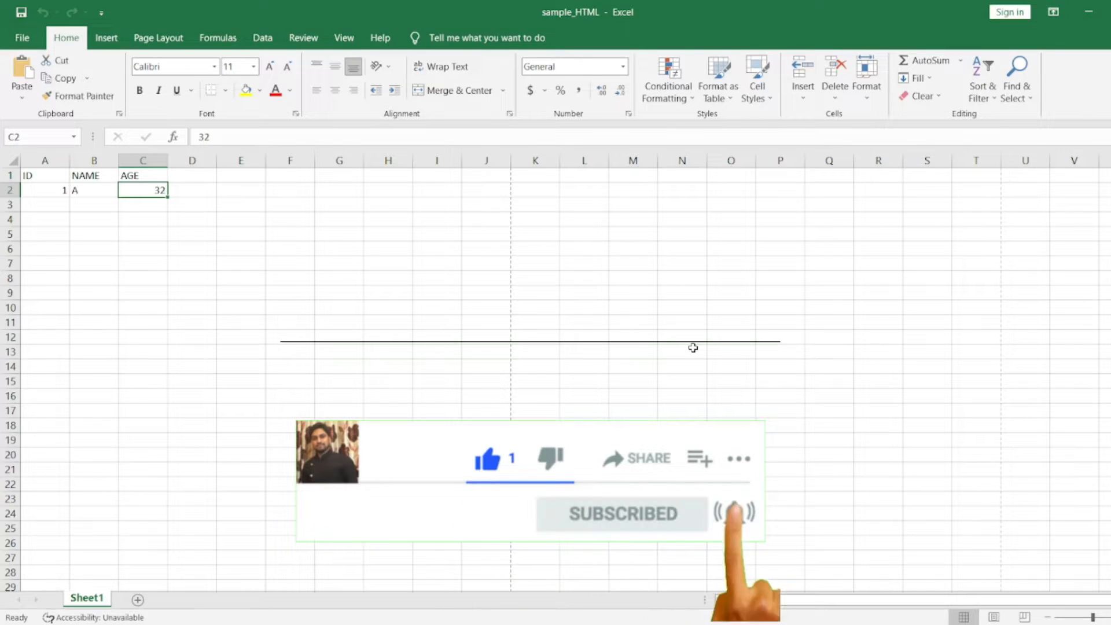